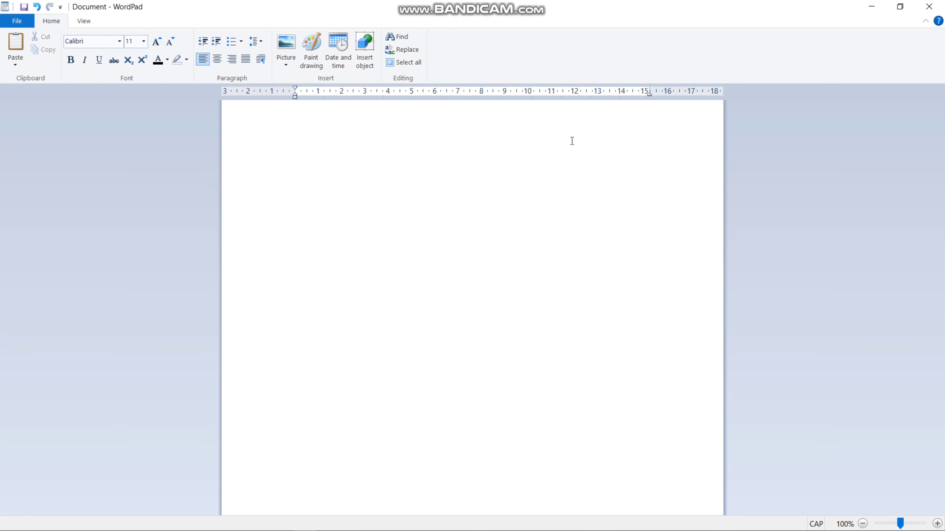
Step: Type the heading 'OOPS TIPS TO PASS SUPPLY EXAM' at the top of the page
type("OOPS")
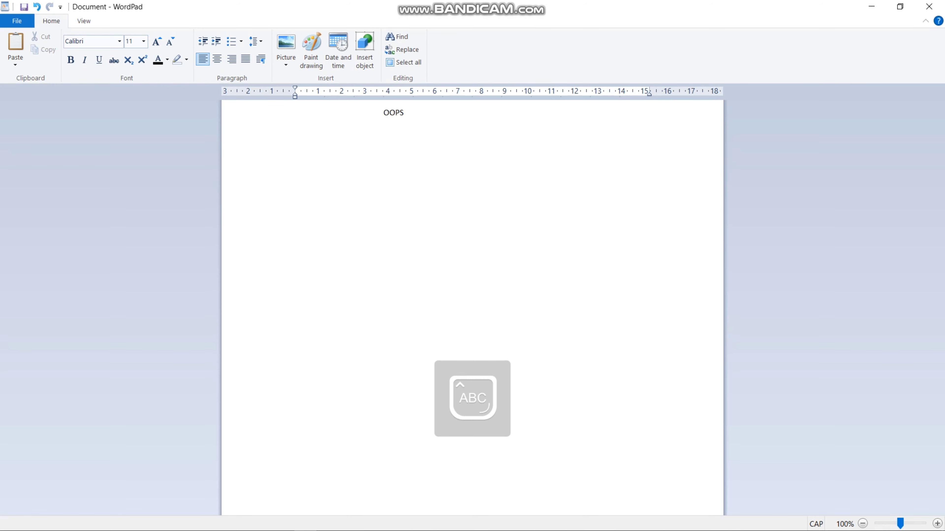
type("TIPS TO PAS")
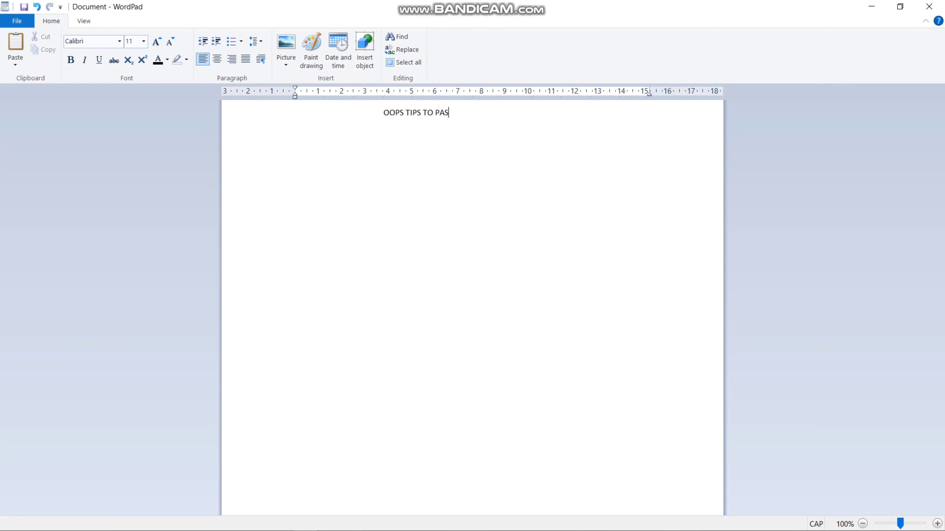
type("S EXPA")
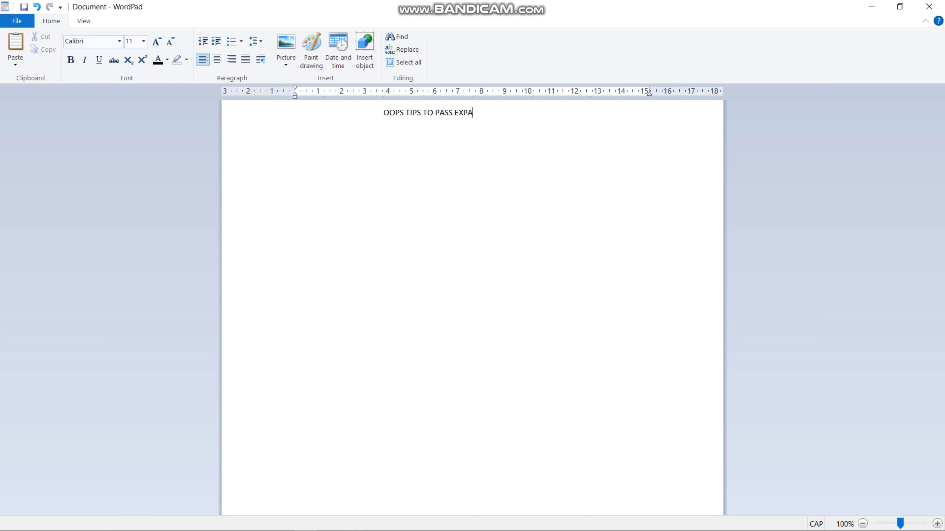
type("SUPPLY")
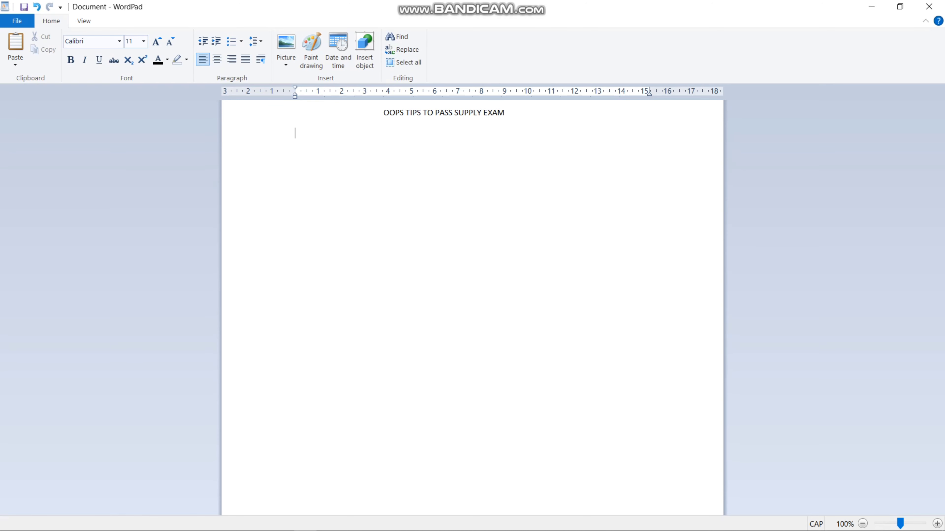
Step: Add tip '1.NEAT HAND-WRITING' under the heading
type("1.")
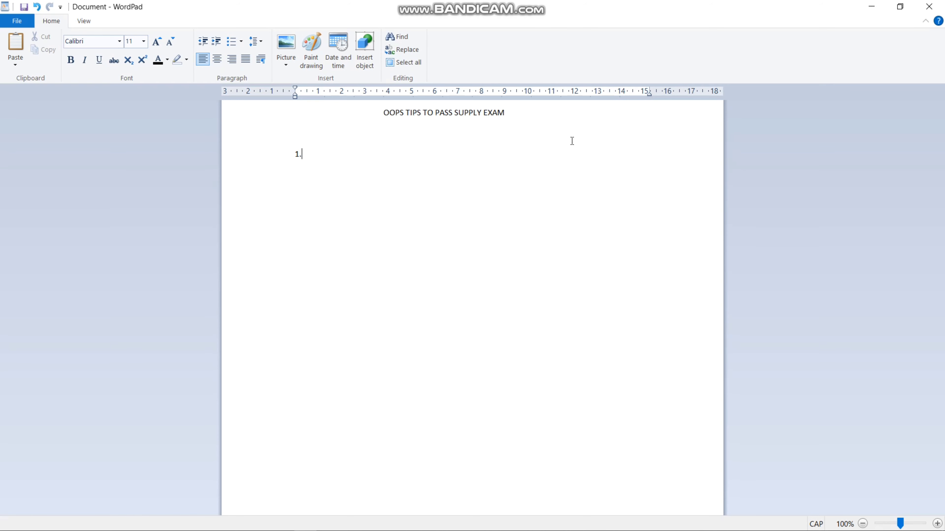
type("NEAT")
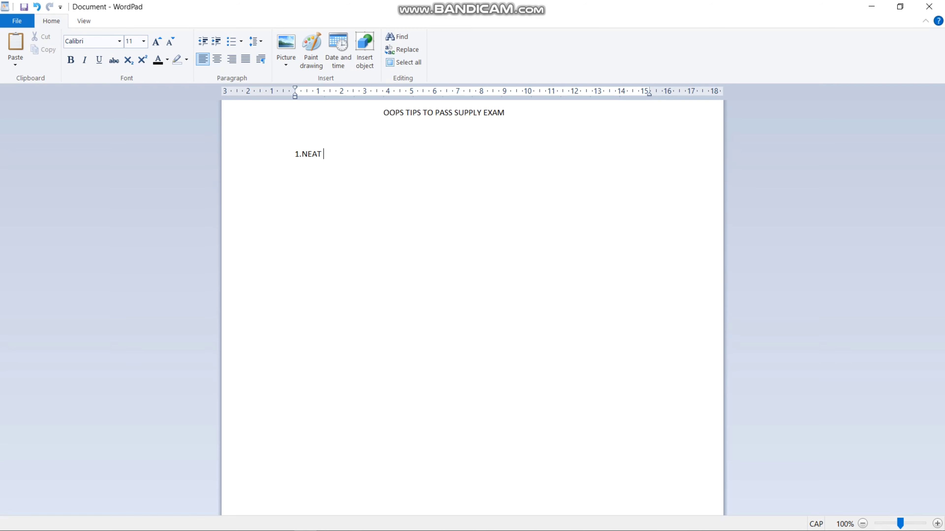
type("HAND")
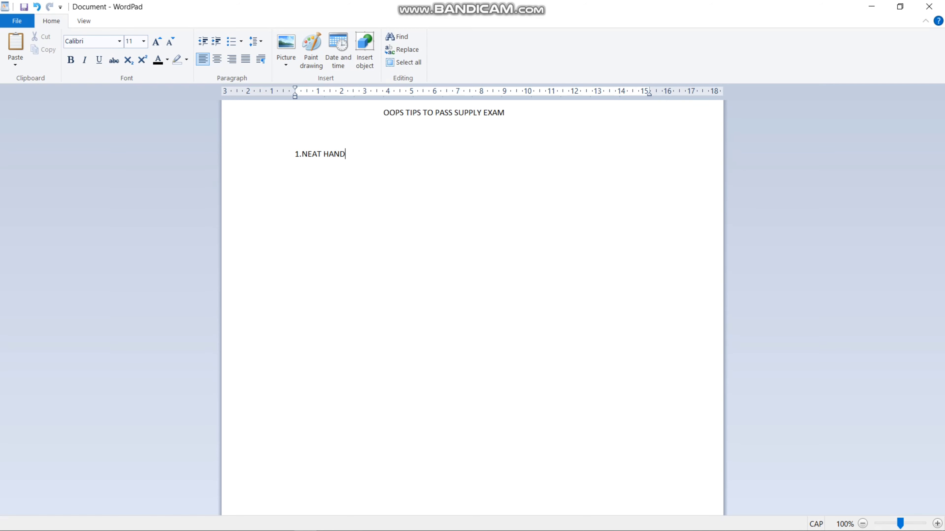
type("-WRITIN")
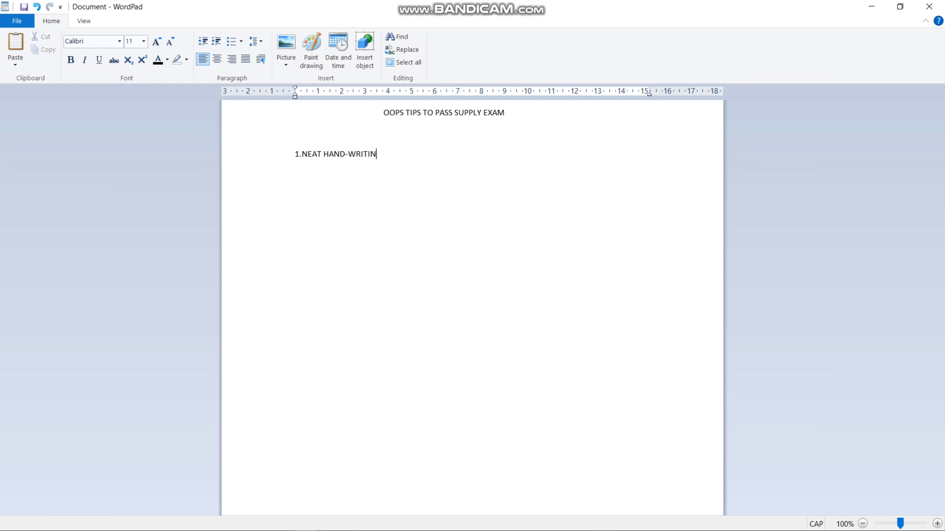
type("G")
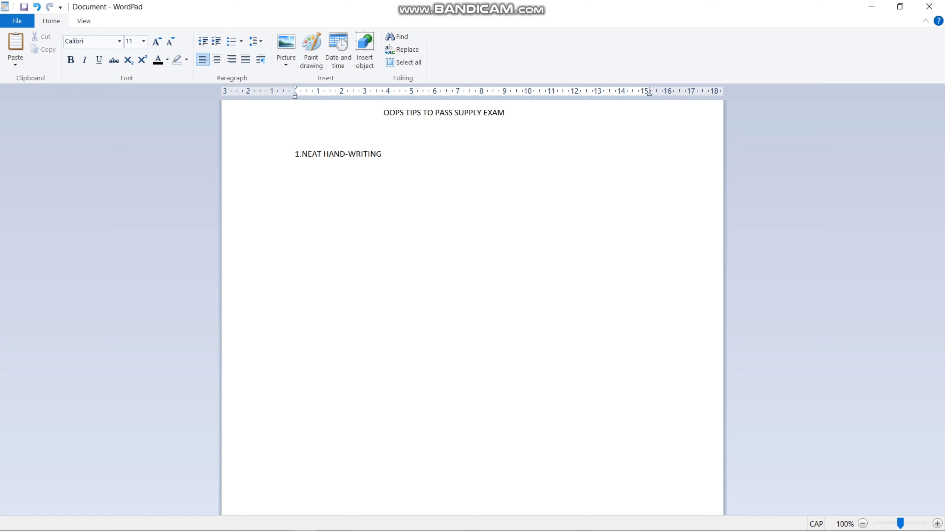
Step: Add tip '2.CLEAR AND NEAT PRESENTATION' on the next line
type("2.")
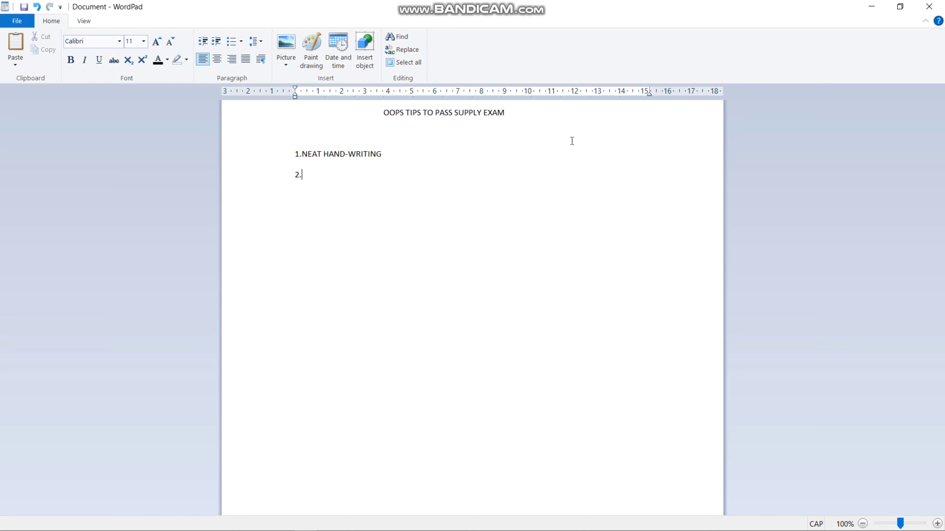
type("CL")
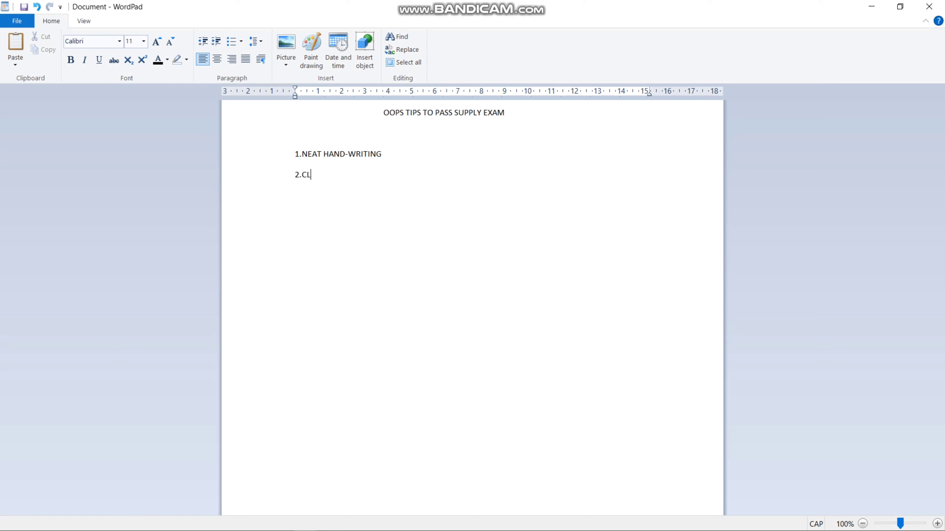
type("EAR AND NEAT PRESENTAR")
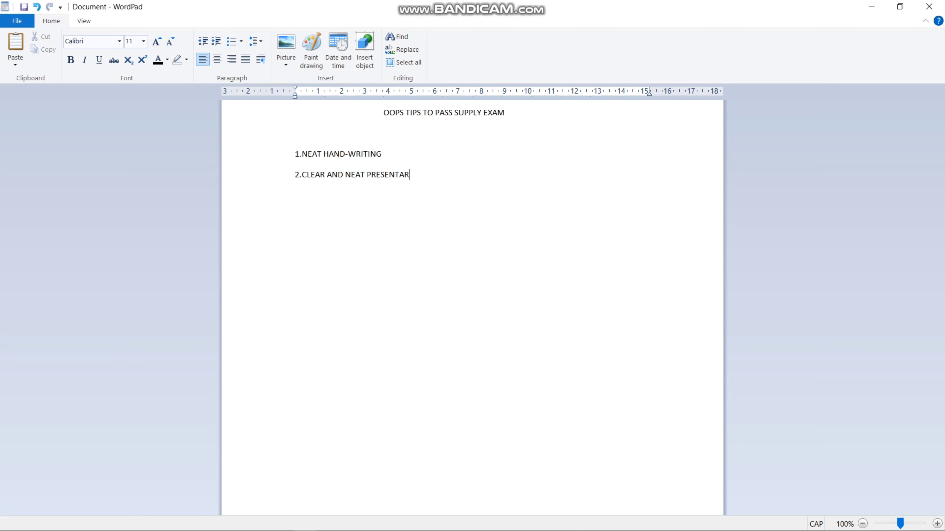
type("TI")
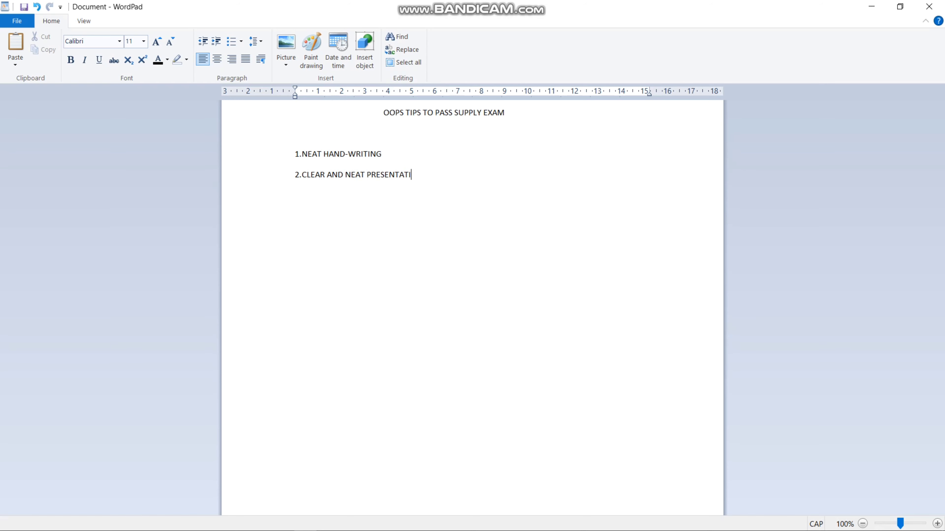
type("ON")
type("3.")
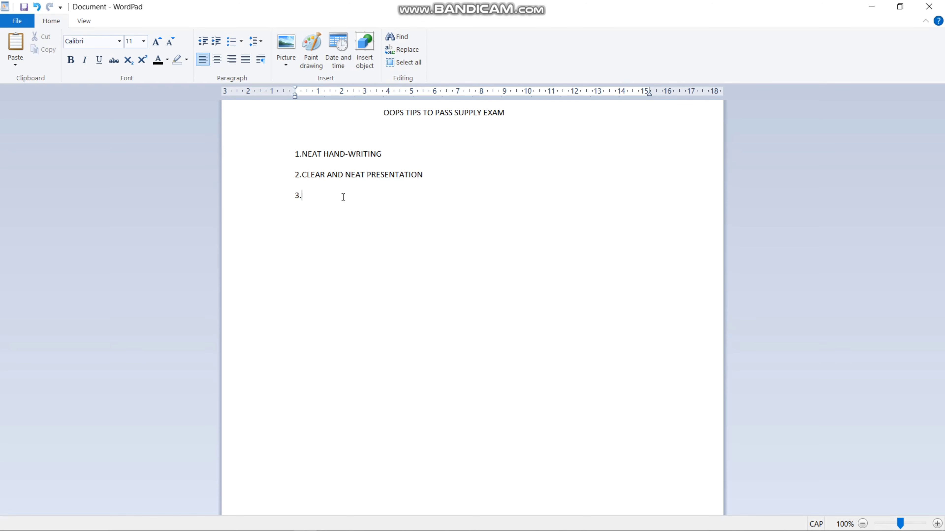
Step: Complete tip 3 as 'PROGRAM FOR EACH AND EVERY QUESTIONS'
type("PROGRAM")
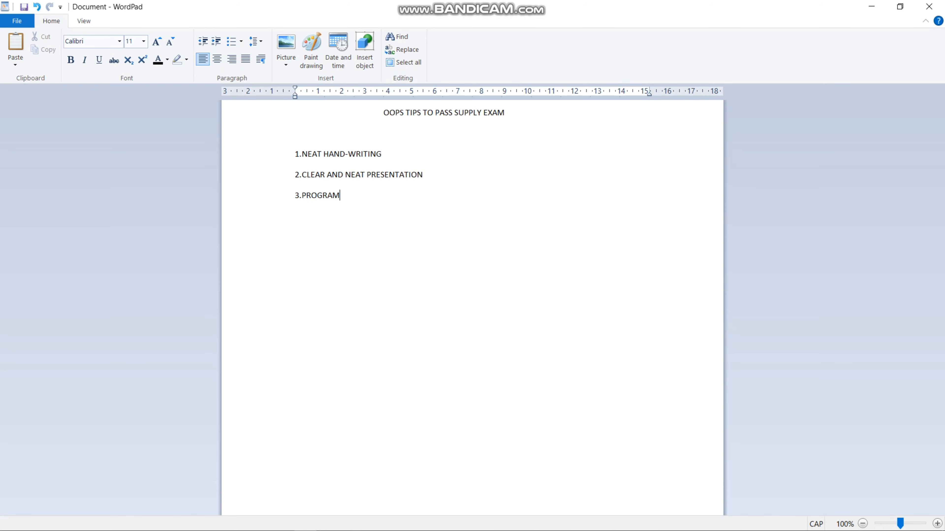
type("FOR EAC")
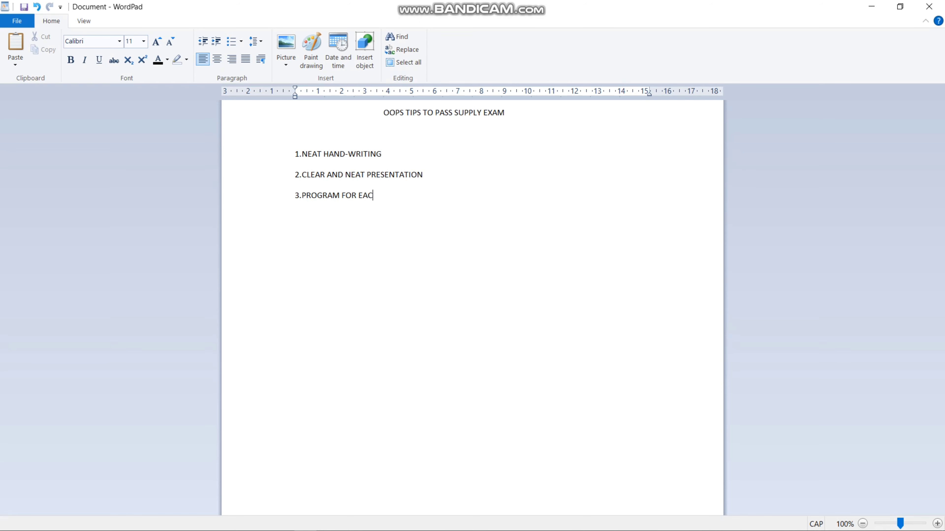
type("H AND EVE")
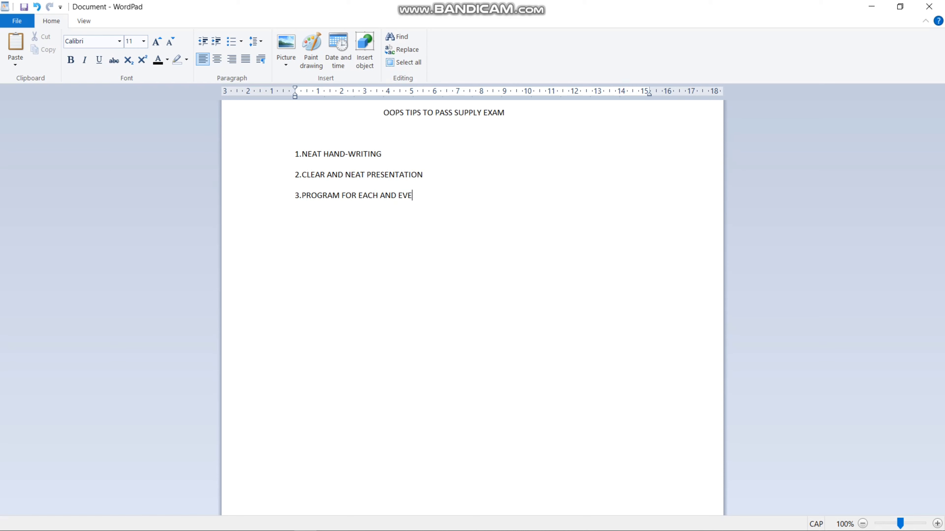
type("RY E")
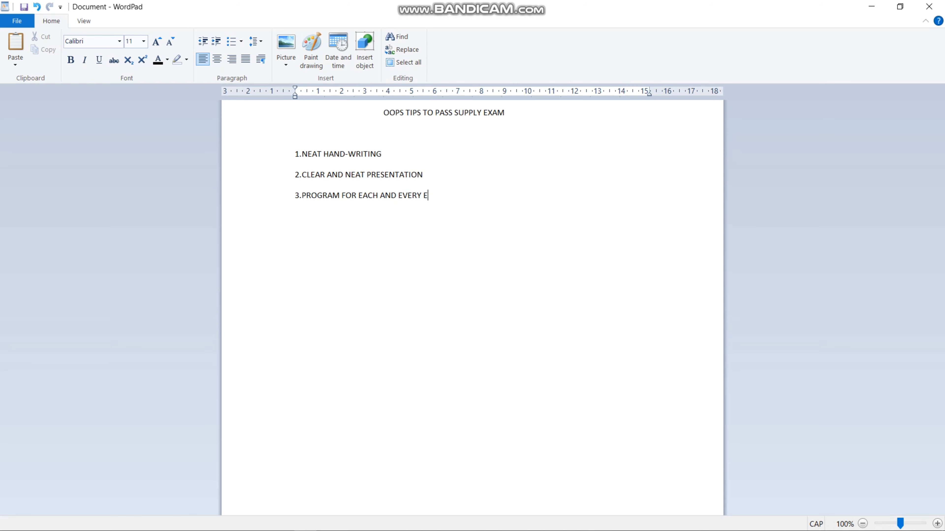
type("QU")
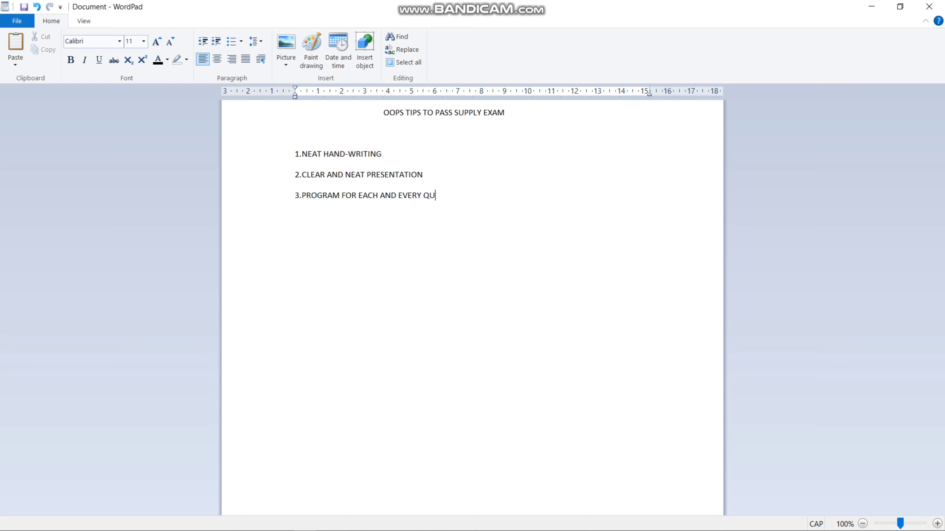
type("ESTIONS")
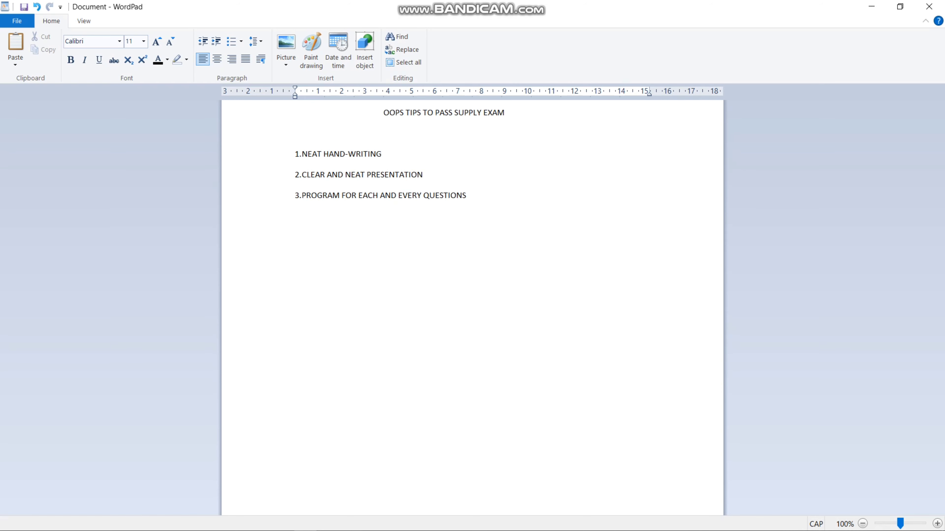
Step: Add tip '4.MAX EDINA IMPORTNAT PROGRAM RAYANDI.' and begin line 5
type("4.")
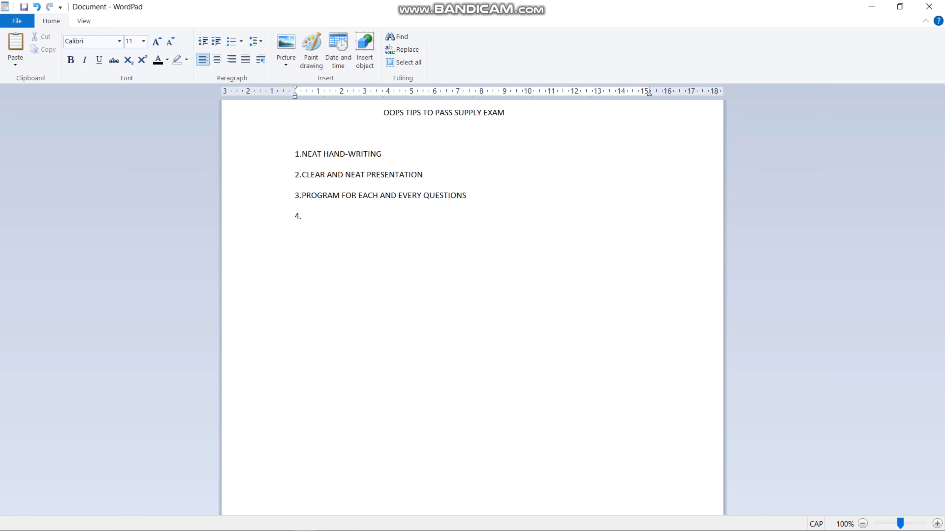
type("MAX EDI")
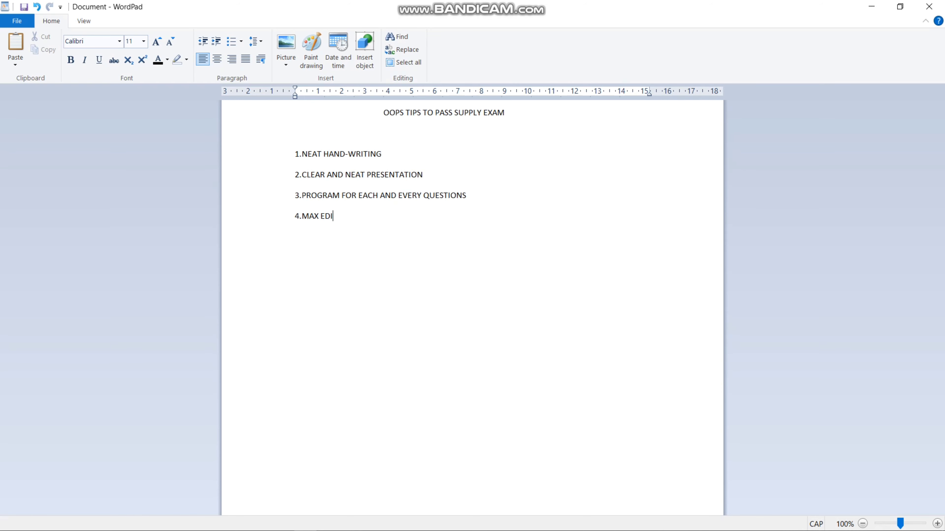
type("NA IMPOET")
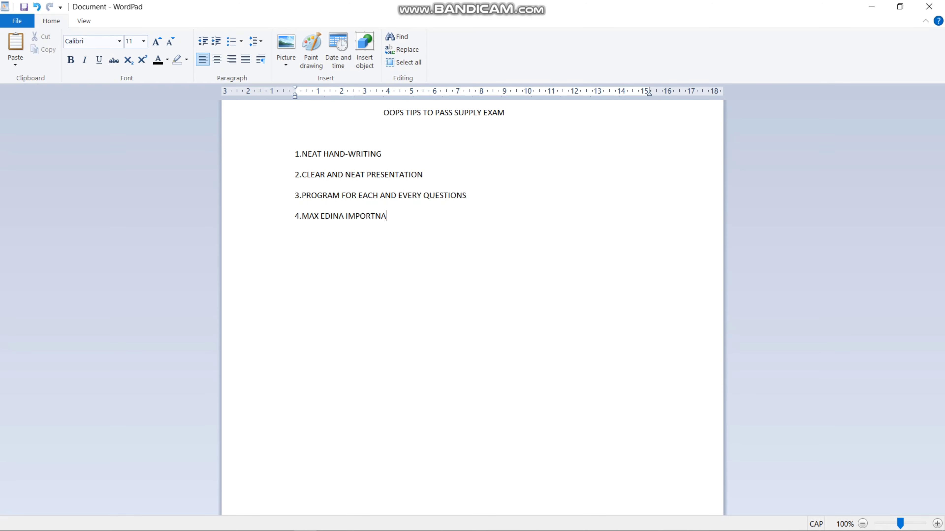
type("T PROGRA")
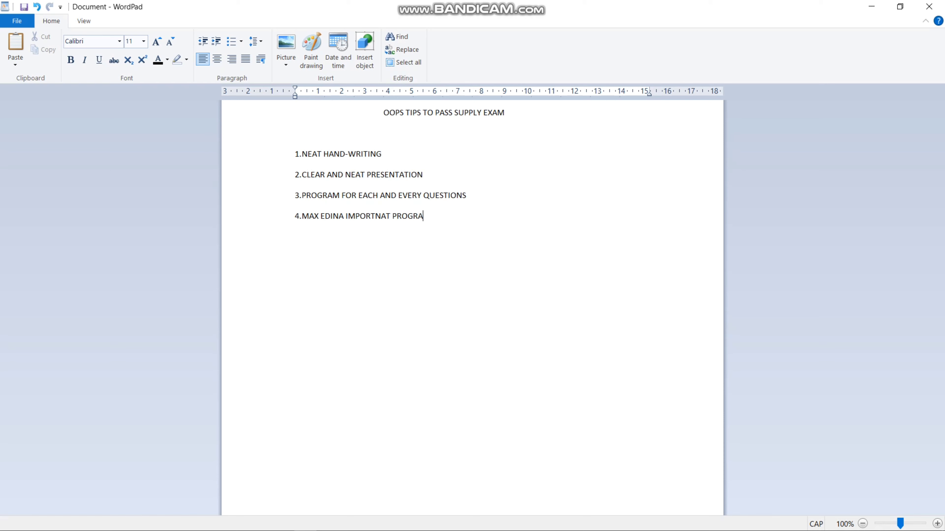
type("M")
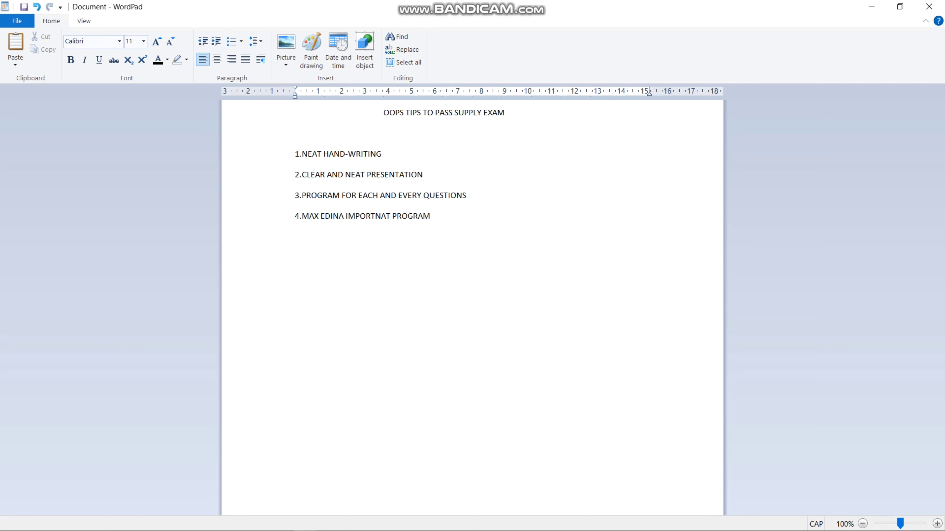
type("RAY")
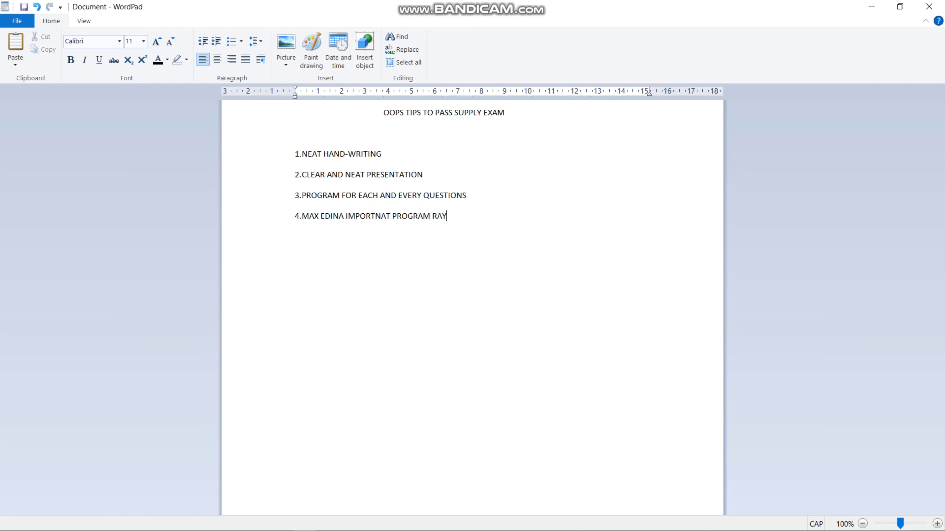
type("ANDI")
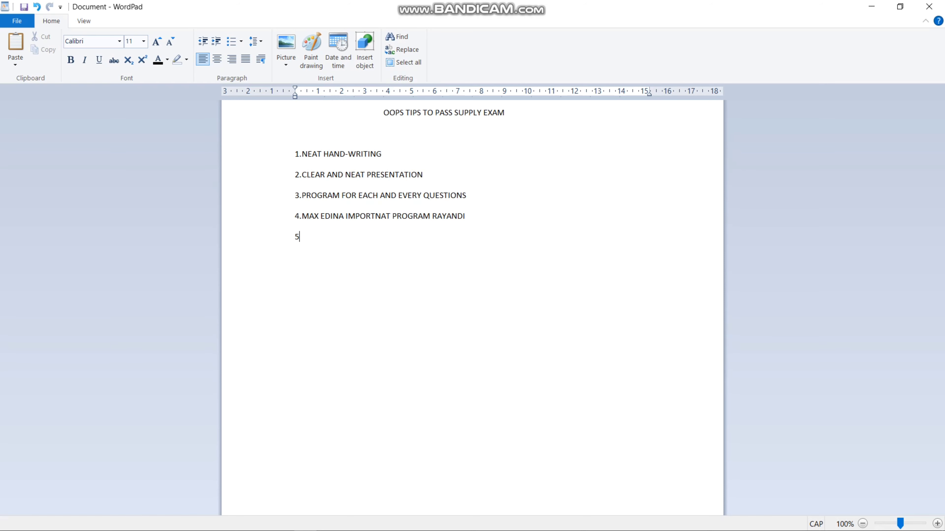
type(".")
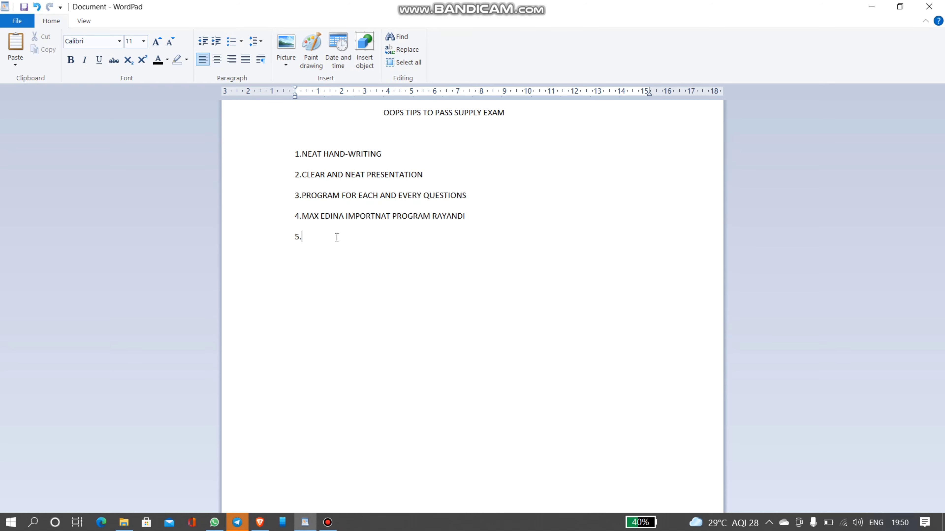
Step: Add tips '5.2 PROGRAMS' and '6.SIMPLE AND EASY CONCEPTS'
type("2 PRO")
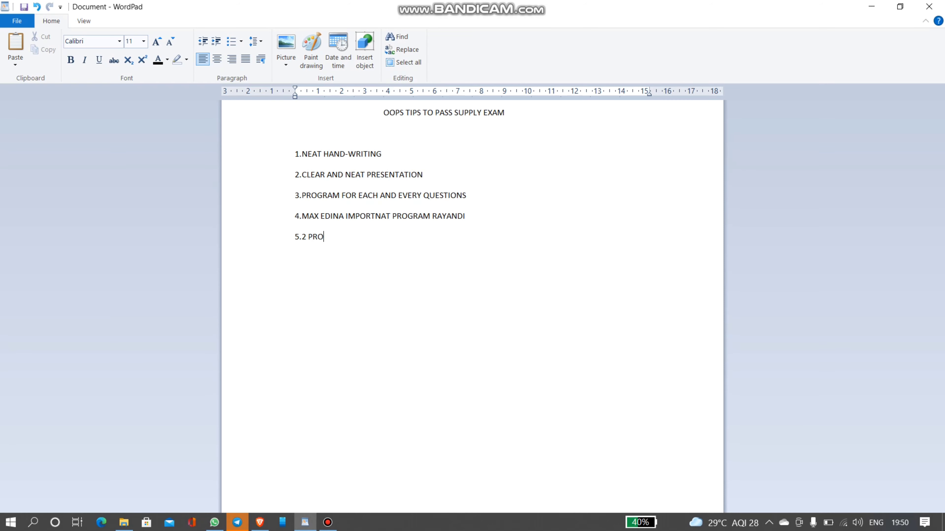
type("GRAMS")
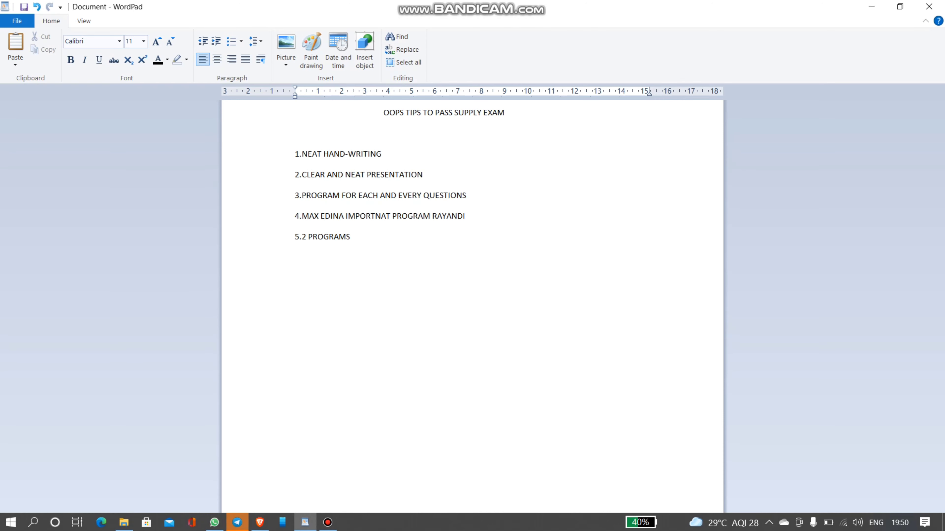
type("6.SI")
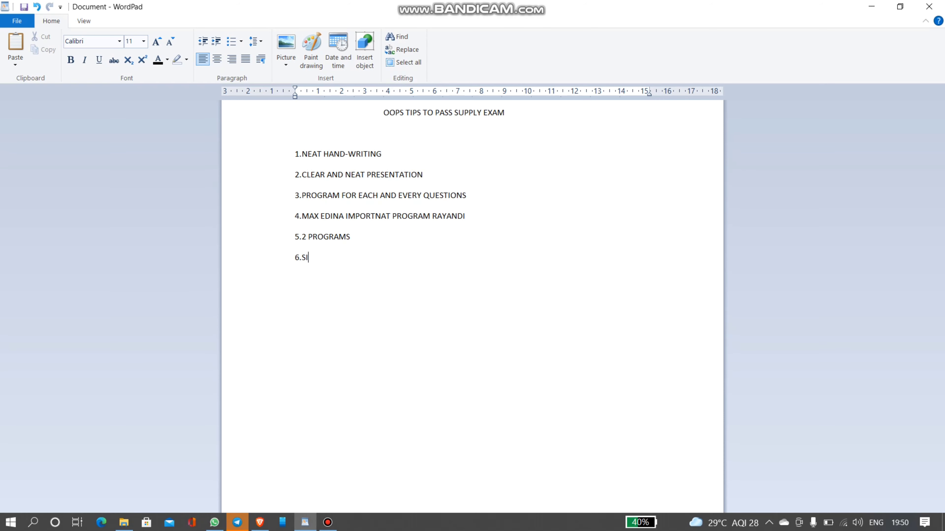
type("MPLE AND")
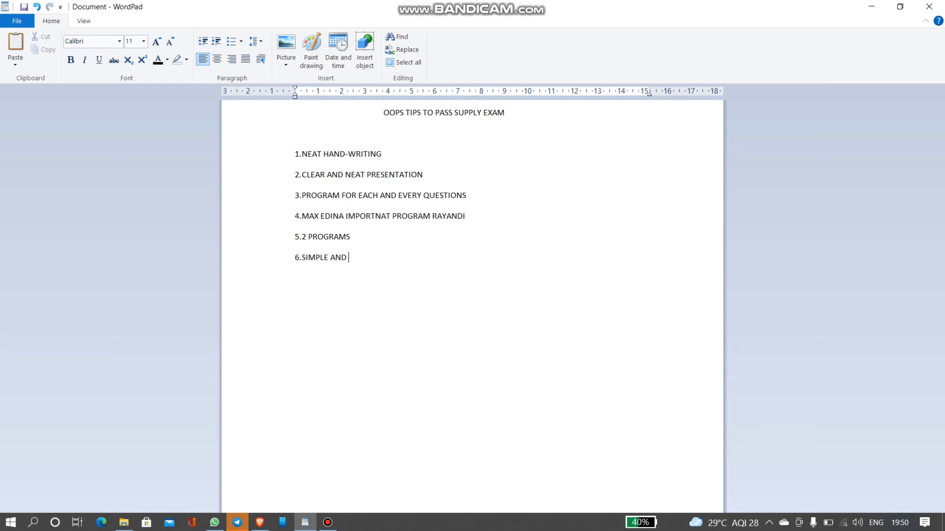
type("EASY CONCE")
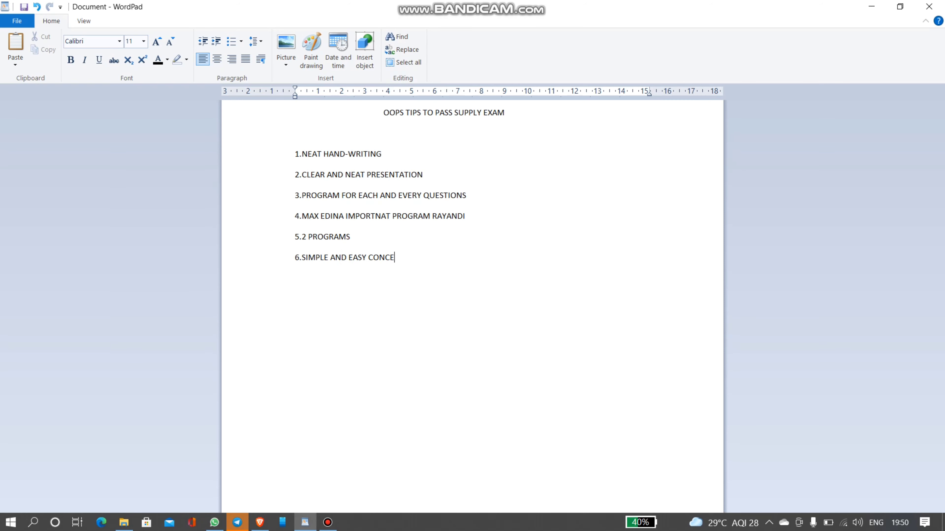
type("PTS")
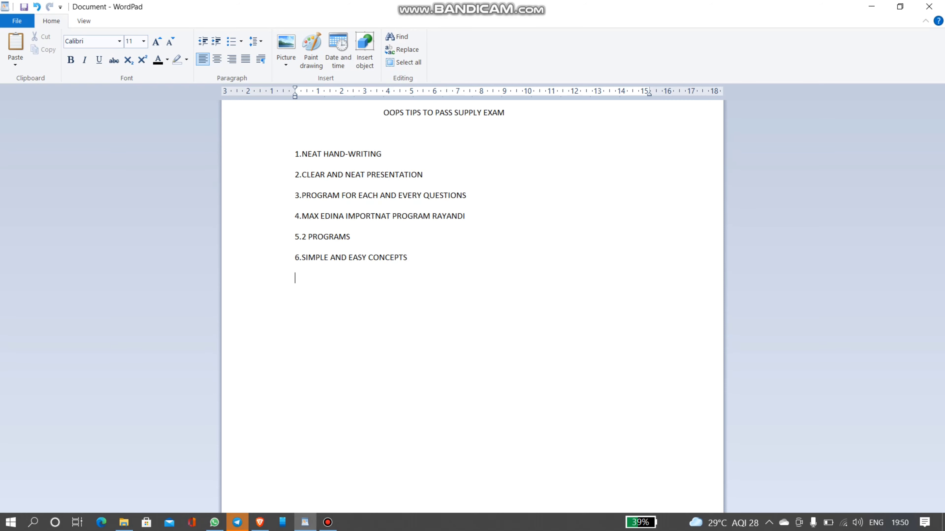
Step: Add tip '8.BORDERS WITH PENCIL' on its own line
type("8.BOR")
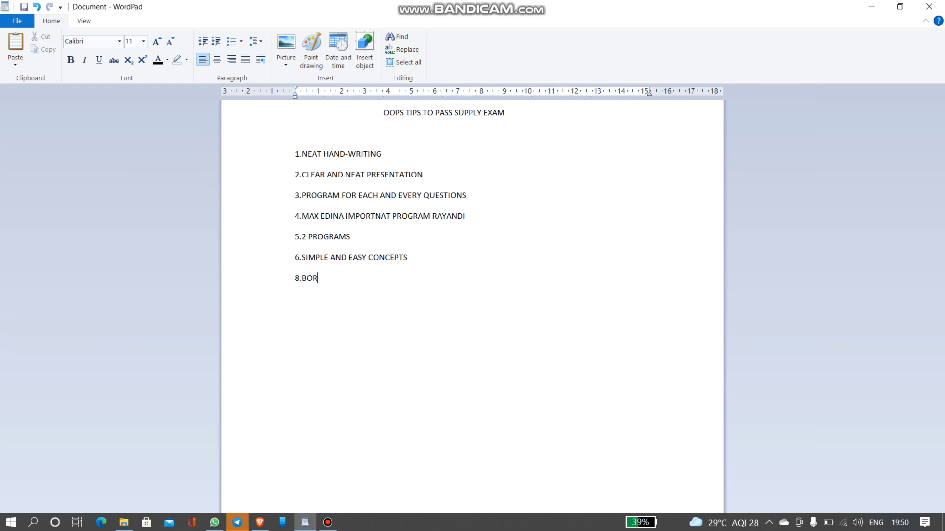
type("DERS WIRH")
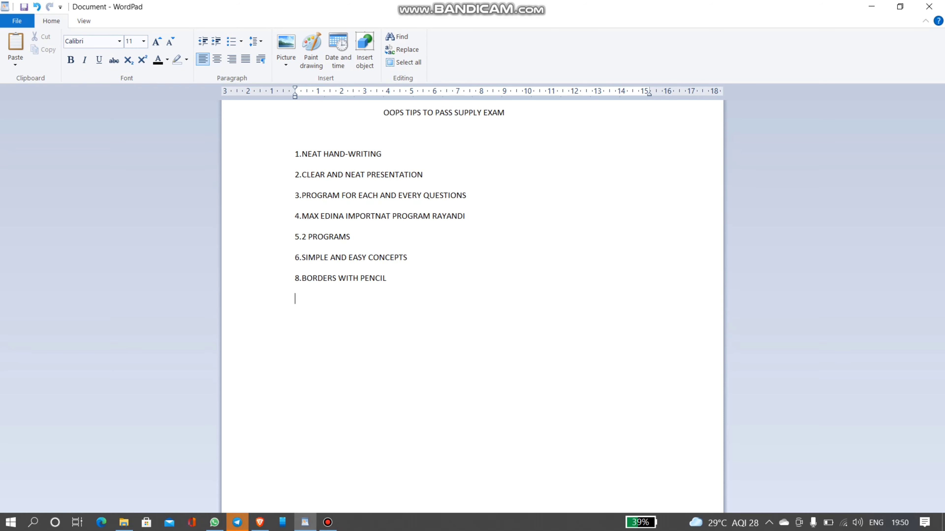
Step: Add tip '9.BLUE AND BLACK PEN', dismissing a message notification along the way
type("9")
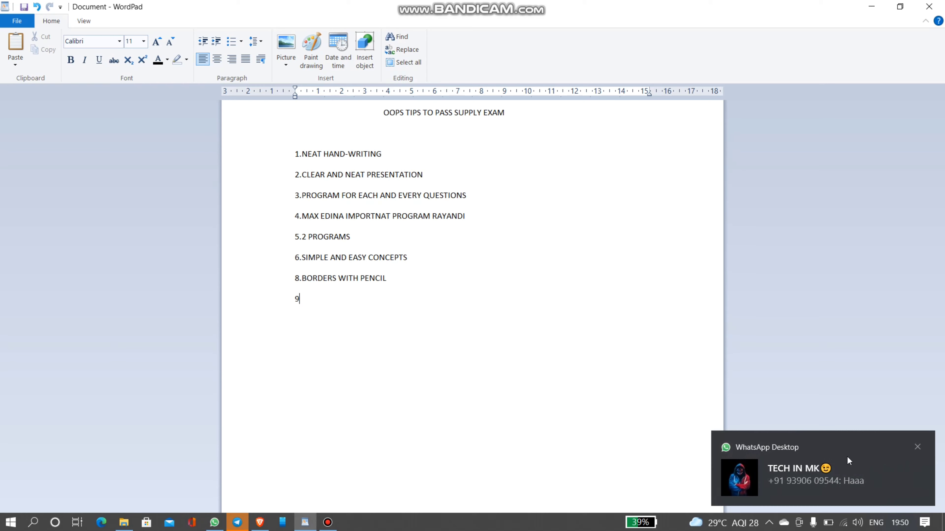
left_click(918, 447)
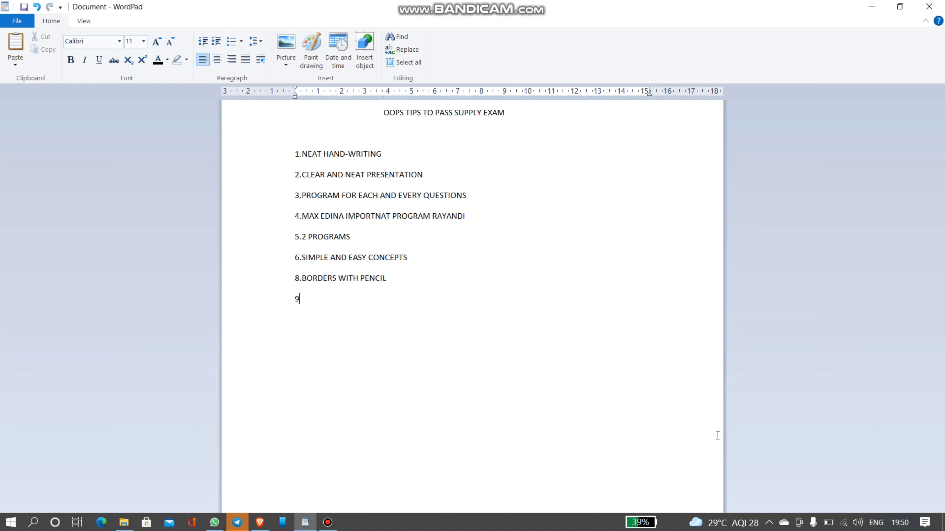
type(".")
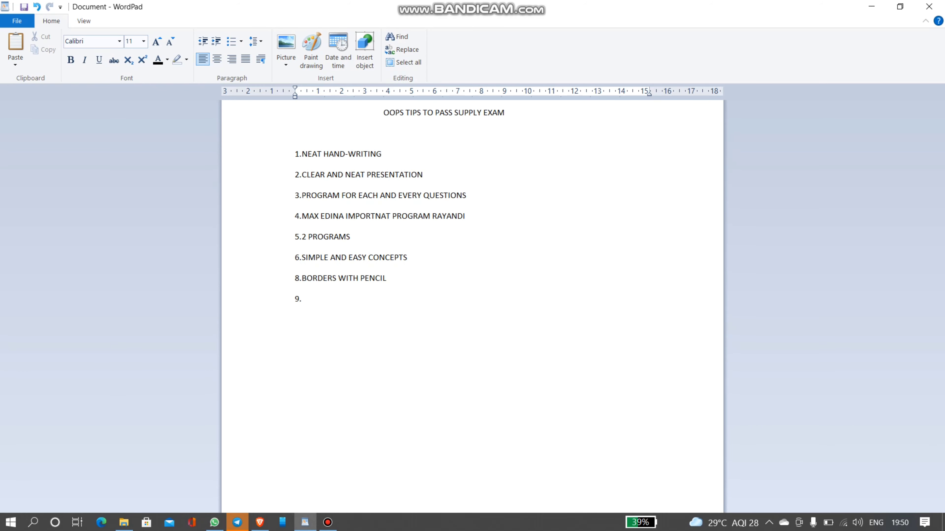
type("BL")
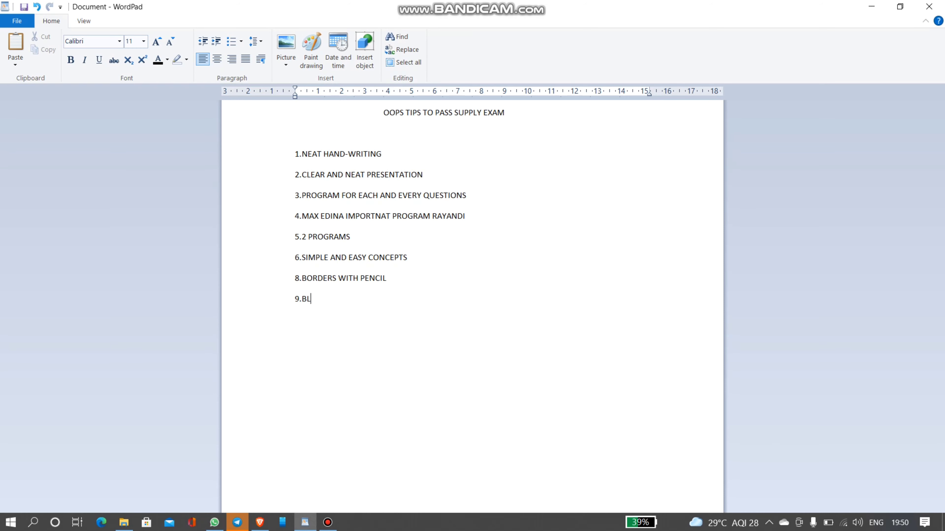
type("UE AND BLA")
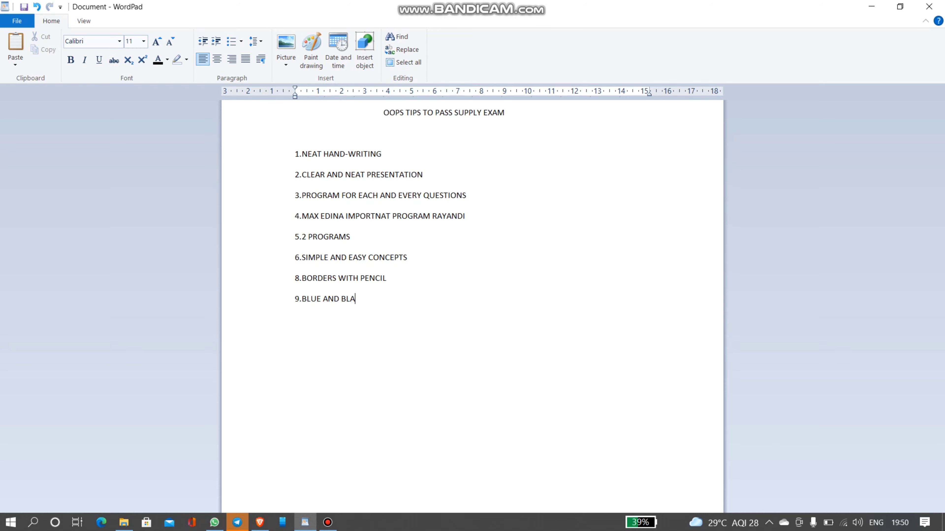
type("CK")
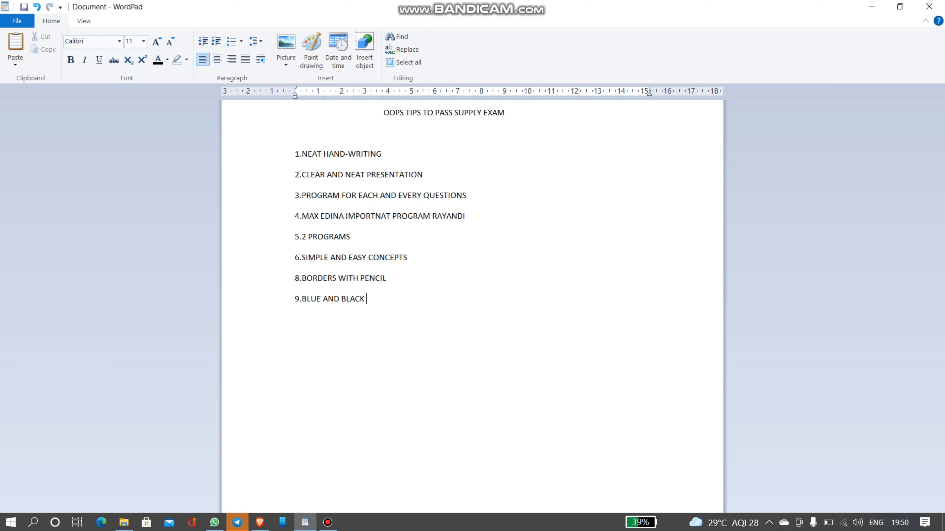
type("PEN")
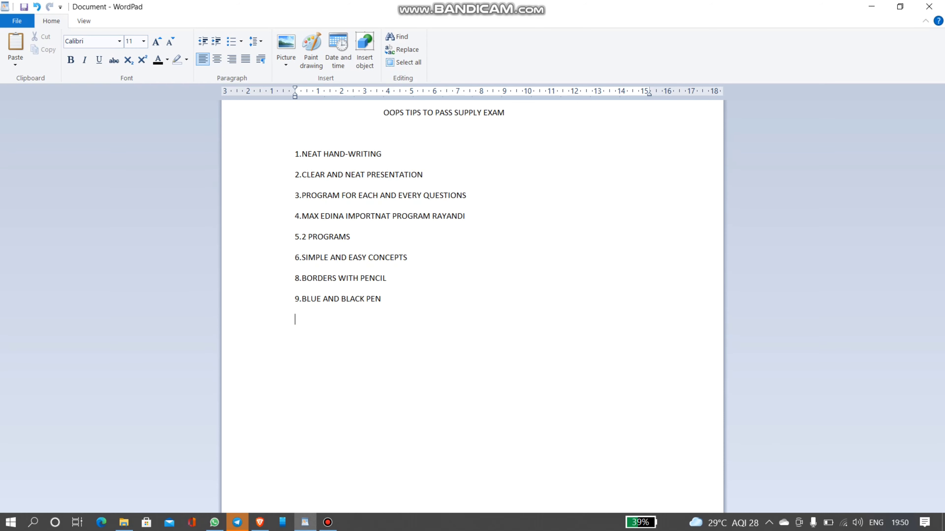
Step: Type 'ALL THE BEST GUYS' lower on the page, then erase it
left_click(353, 360)
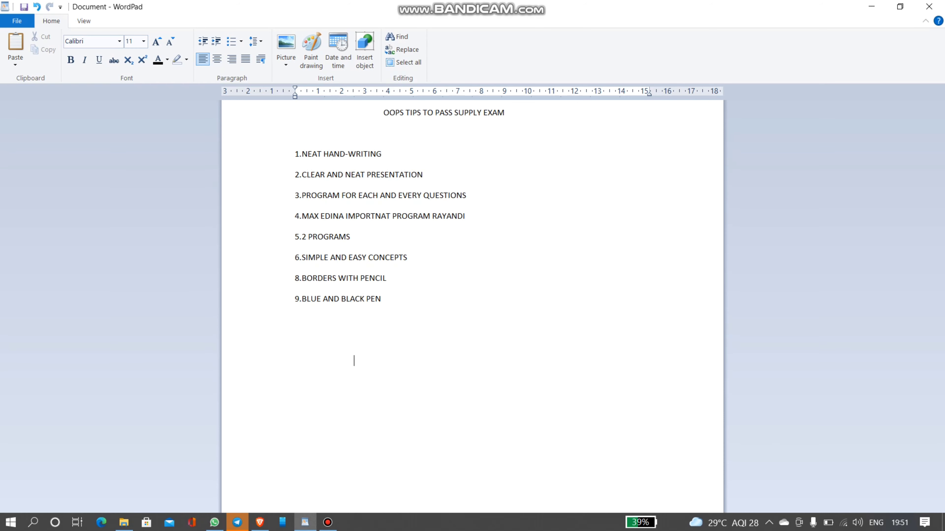
type("ALL THE B")
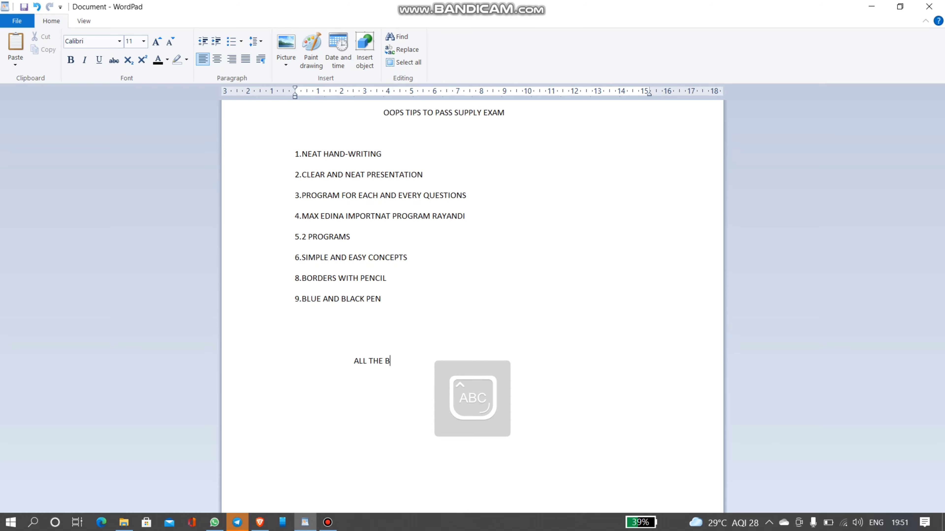
type("EST GUYS")
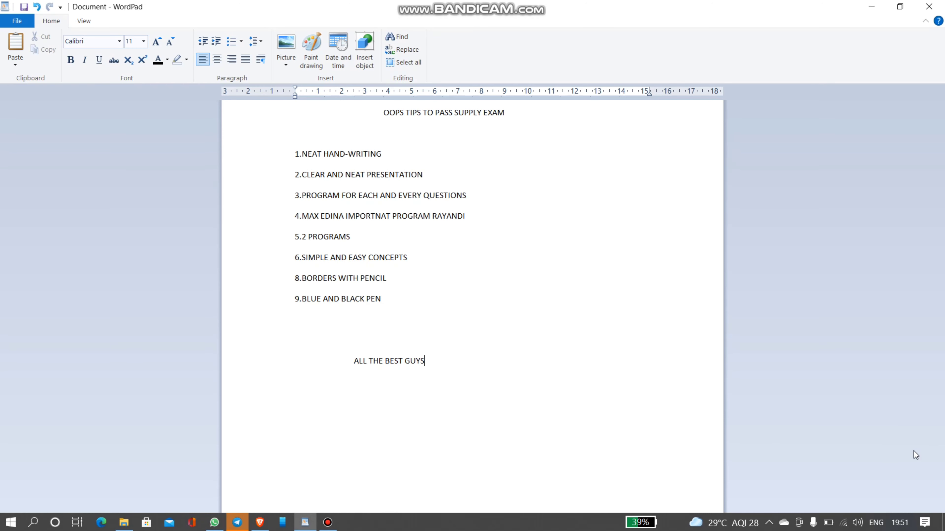
key("backspace")
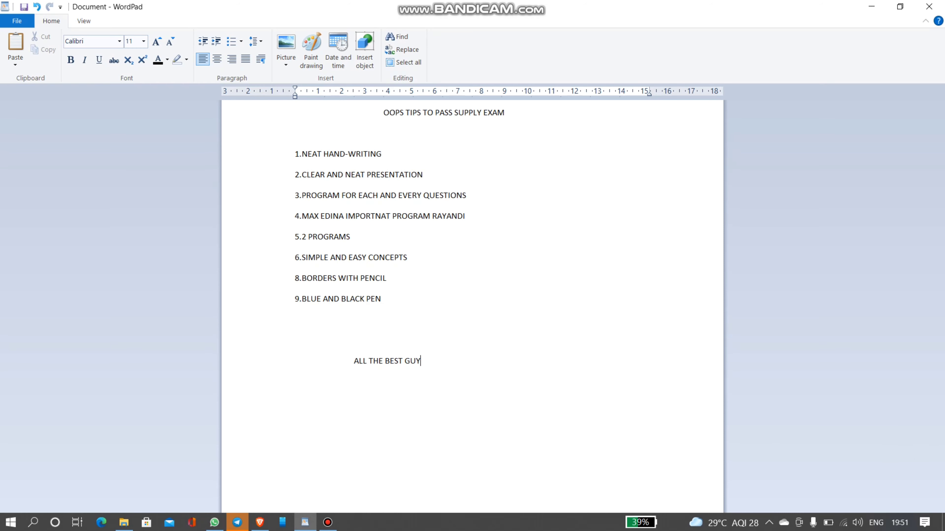
key("backspace")
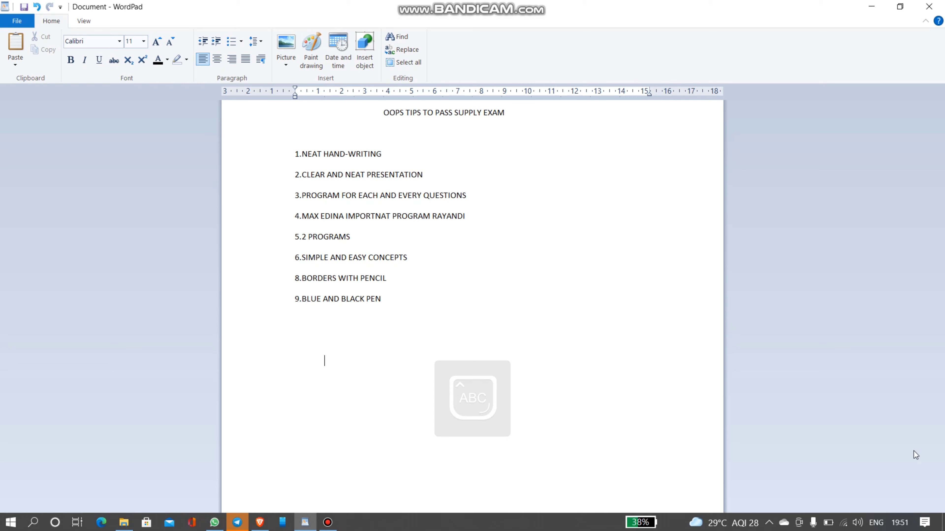
Step: Retype the closing line as 'ALL THE BEST GUY'
type("ALL THE")
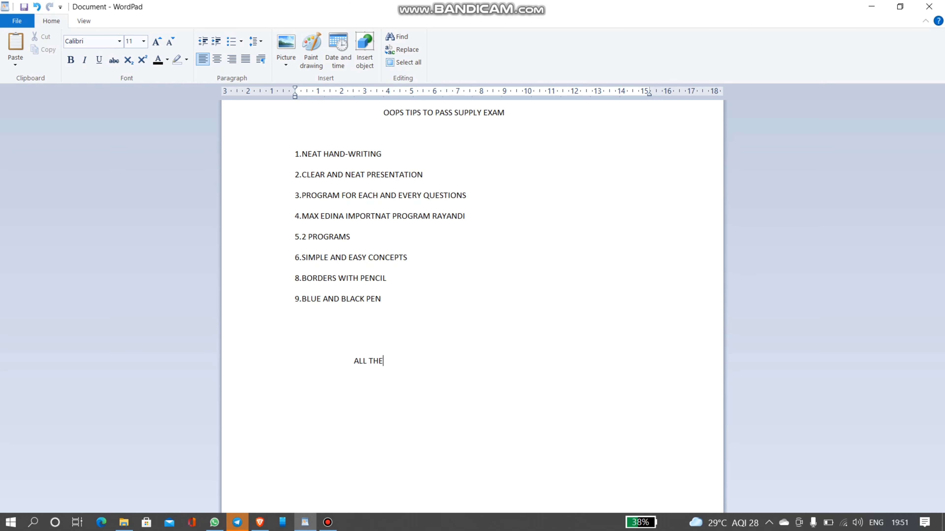
type("BEST GUY")
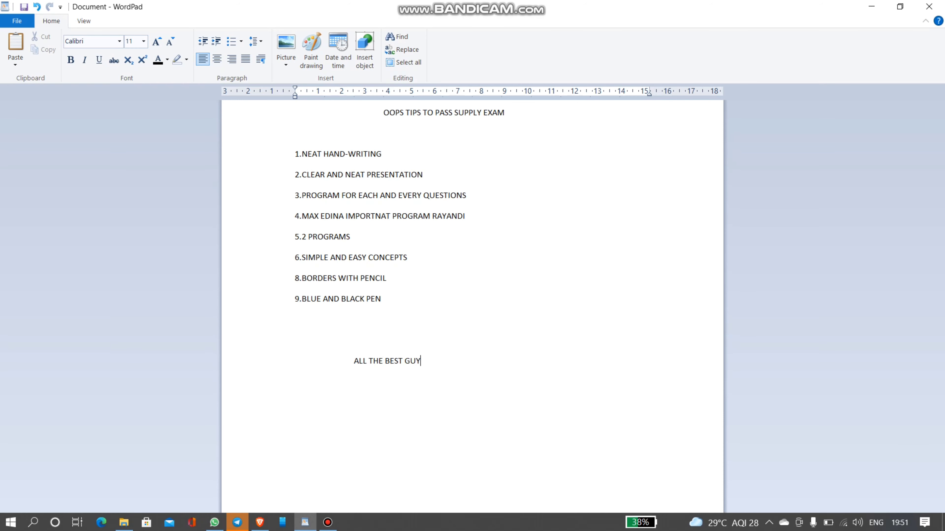